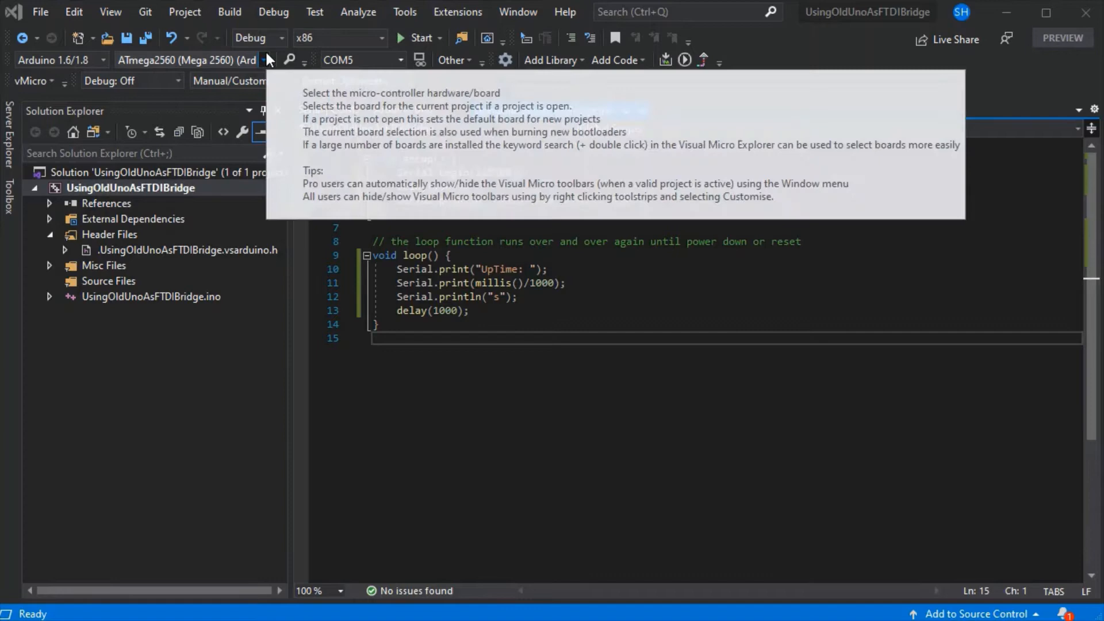
# Open the COM5 serial monitor, watch UpTime readings from 32 to 46 seconds, then disconnect
pyautogui.click(400, 59)
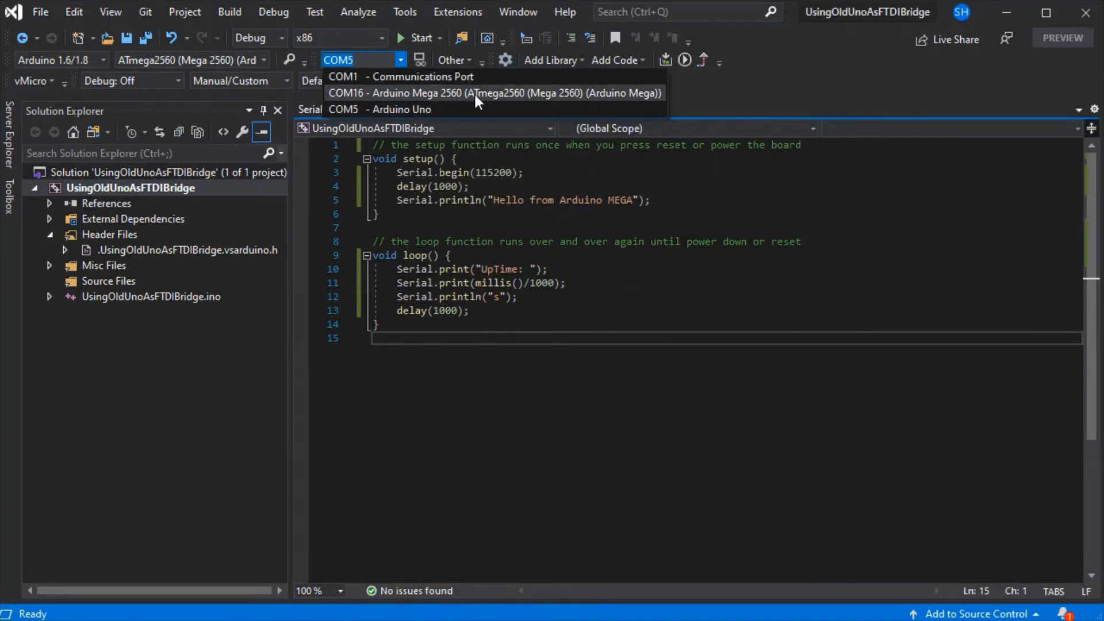
pyautogui.moveTo(479, 109)
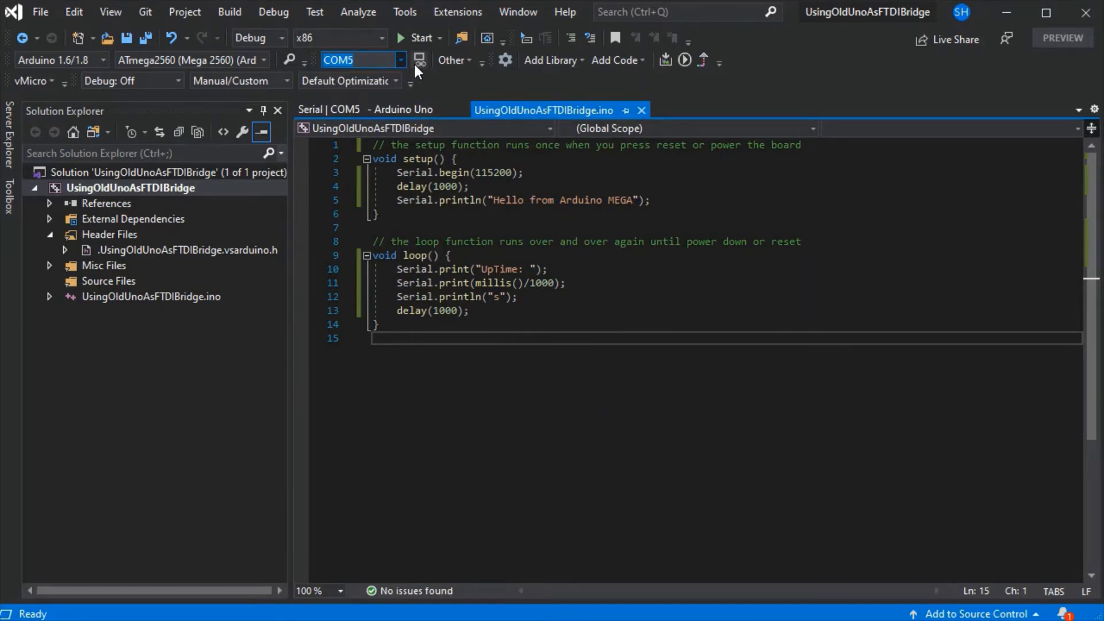
pyautogui.moveTo(412, 66)
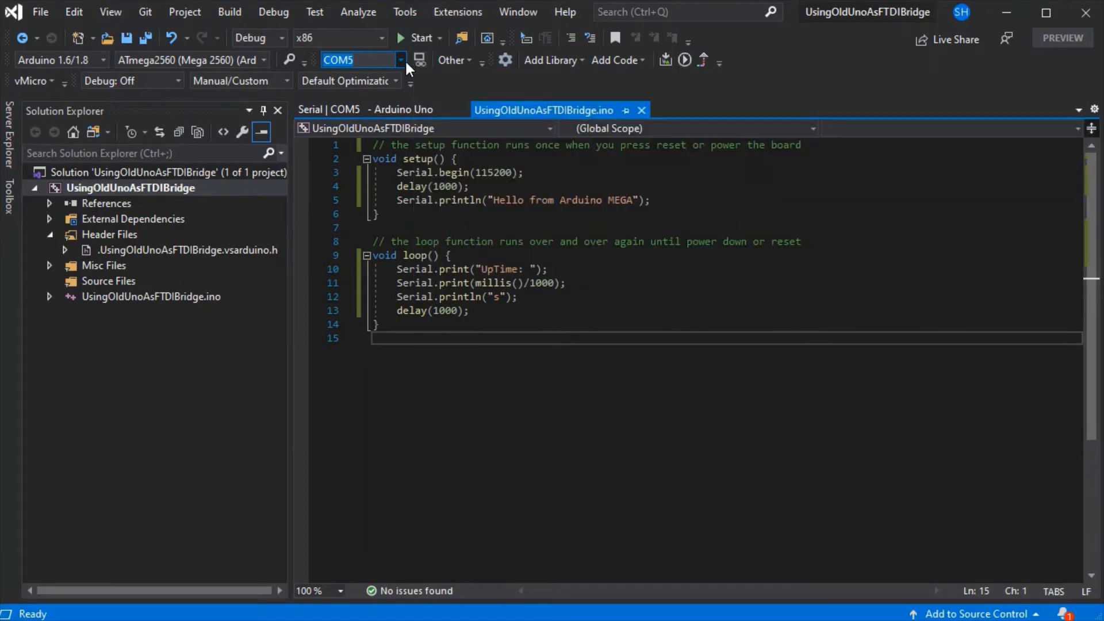
pyautogui.click(366, 109)
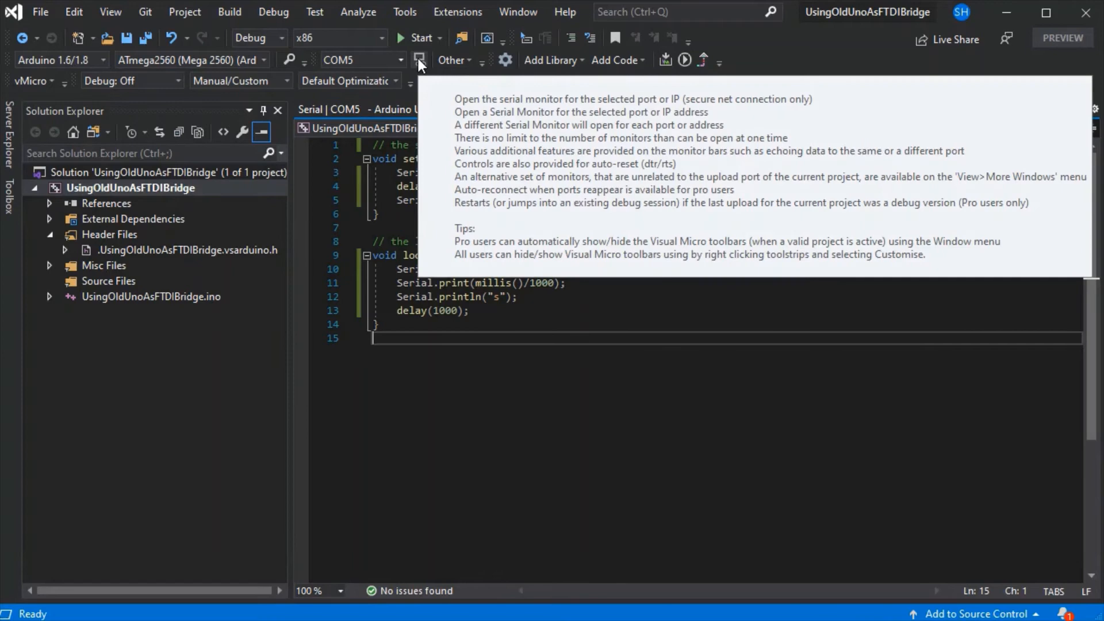
pyautogui.click(419, 60)
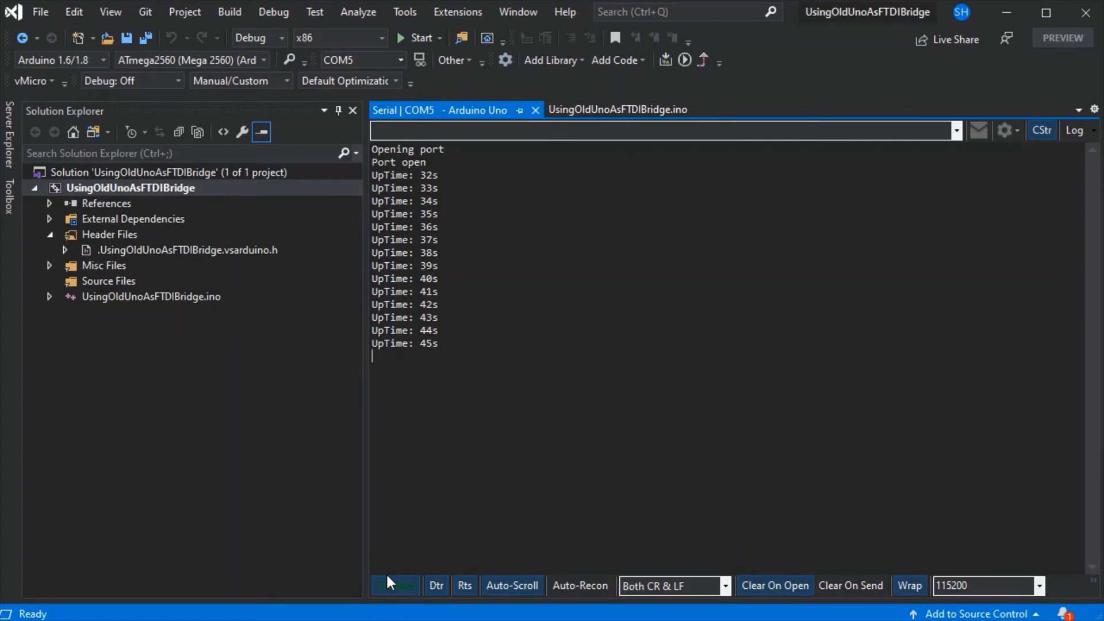
pyautogui.click(395, 586)
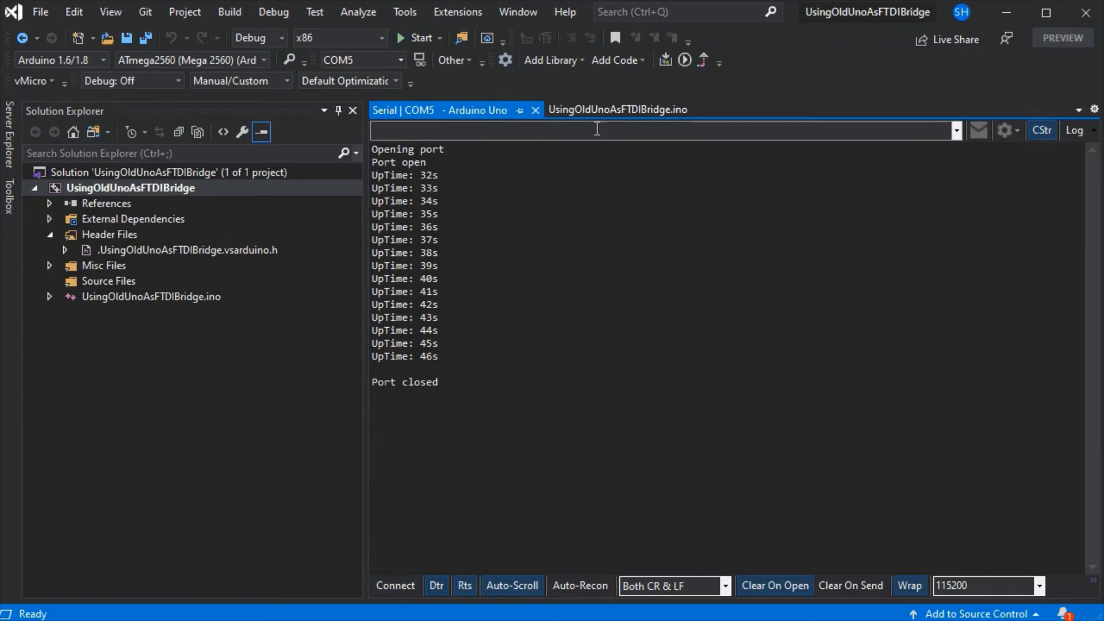
pyautogui.moveTo(535, 110)
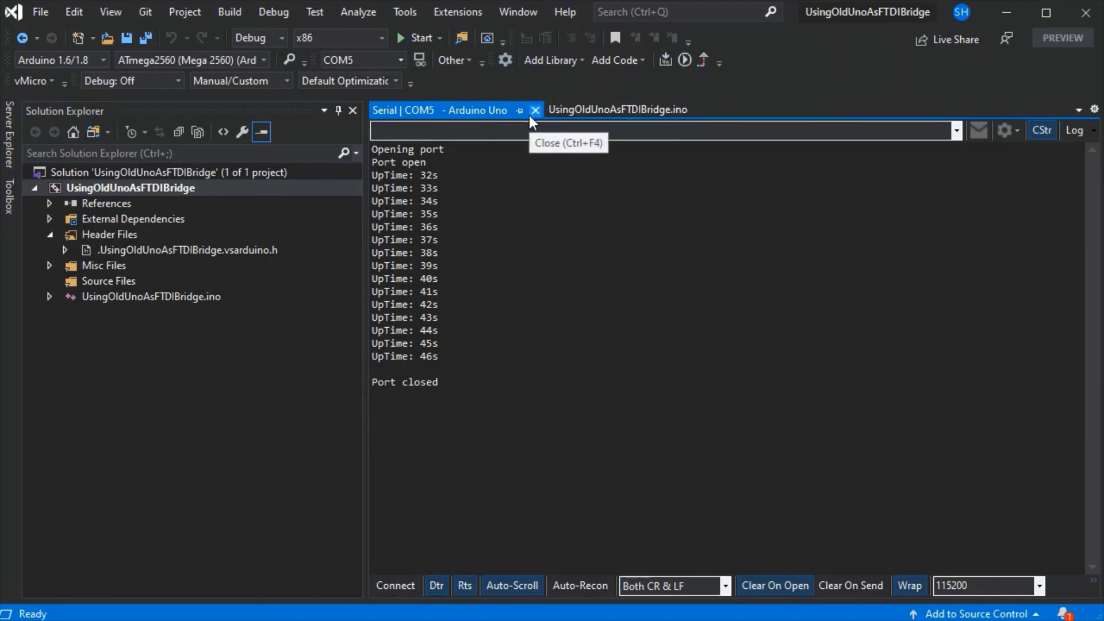
# Close the Serial | COM5 tab to return to UsingOldUnoAsFTDIBridge.ino
pyautogui.click(535, 110)
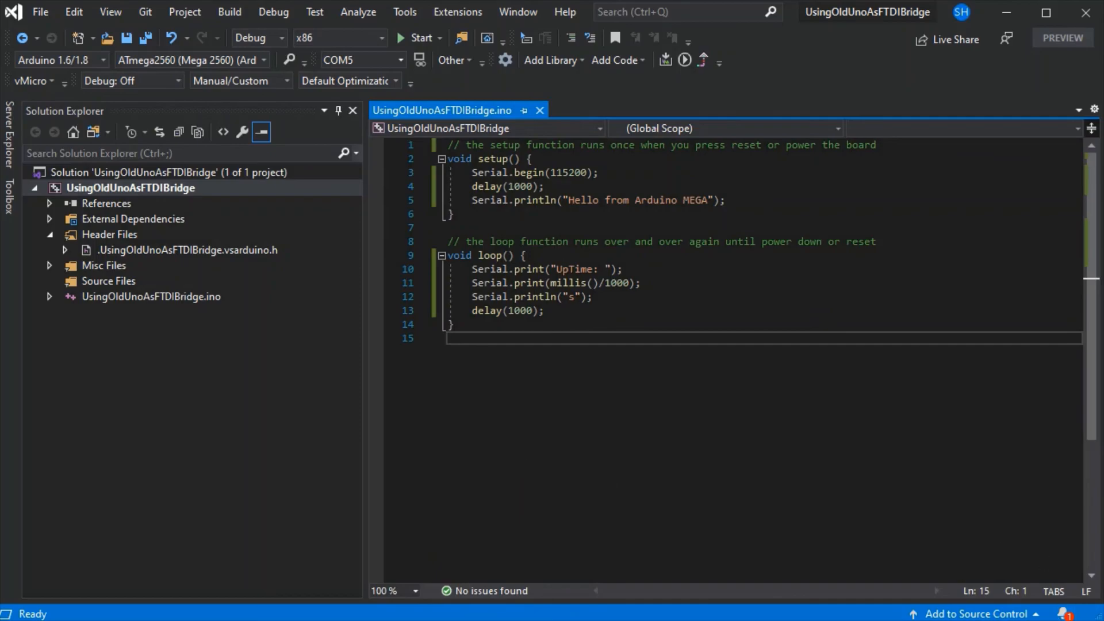